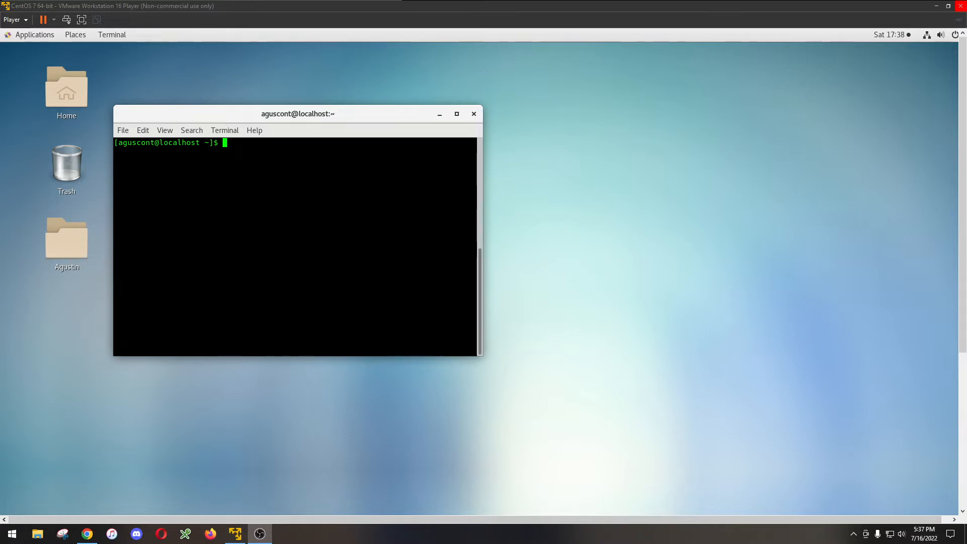
# Run sudo whoami, see it refused as not in the sudoers file, then clear the screen
pyautogui.write('sudo whoami')
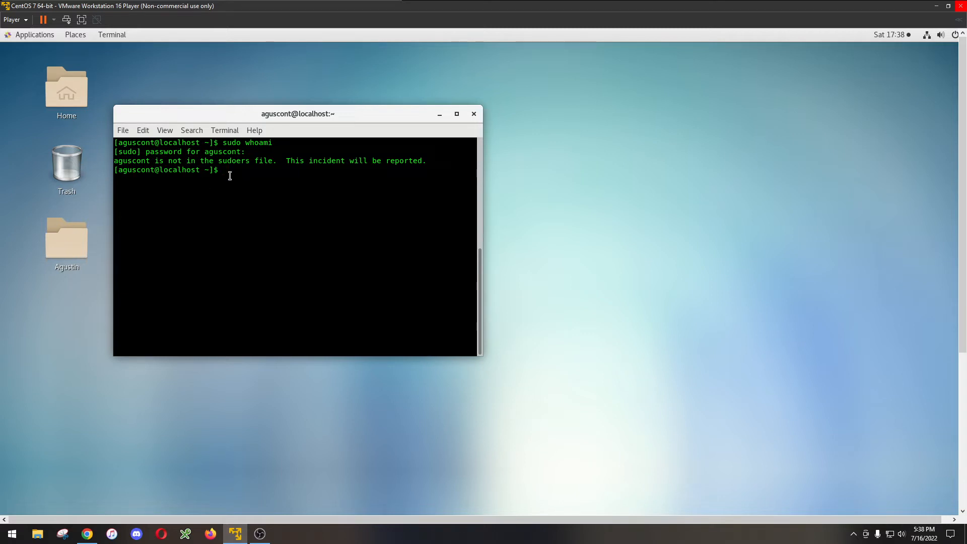
pyautogui.moveTo(269, 184)
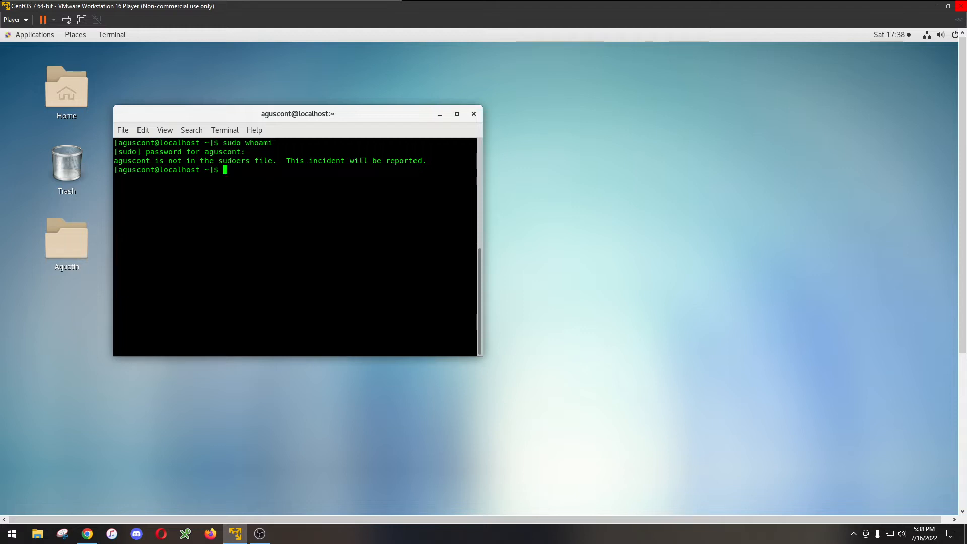
pyautogui.write('clear')
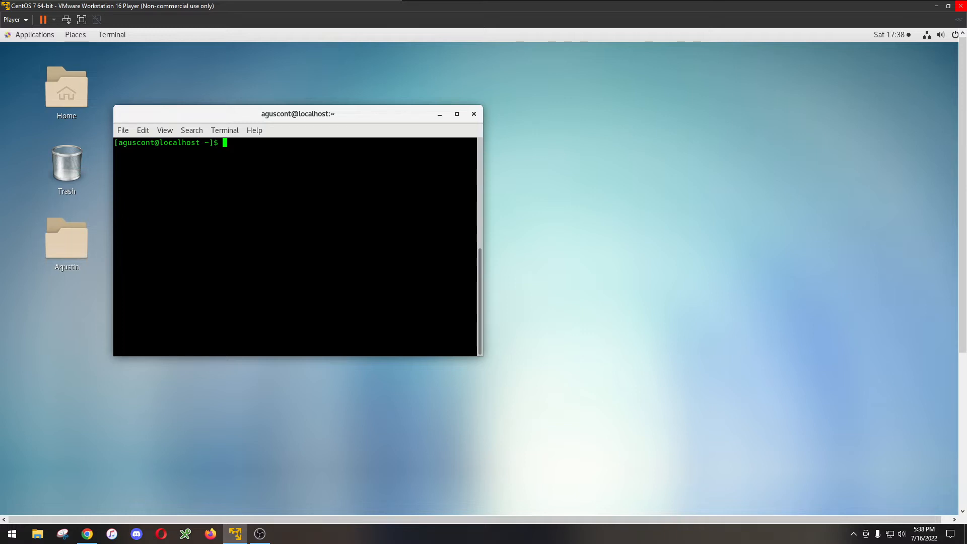
# Become root with su and the root password
pyautogui.write('su')
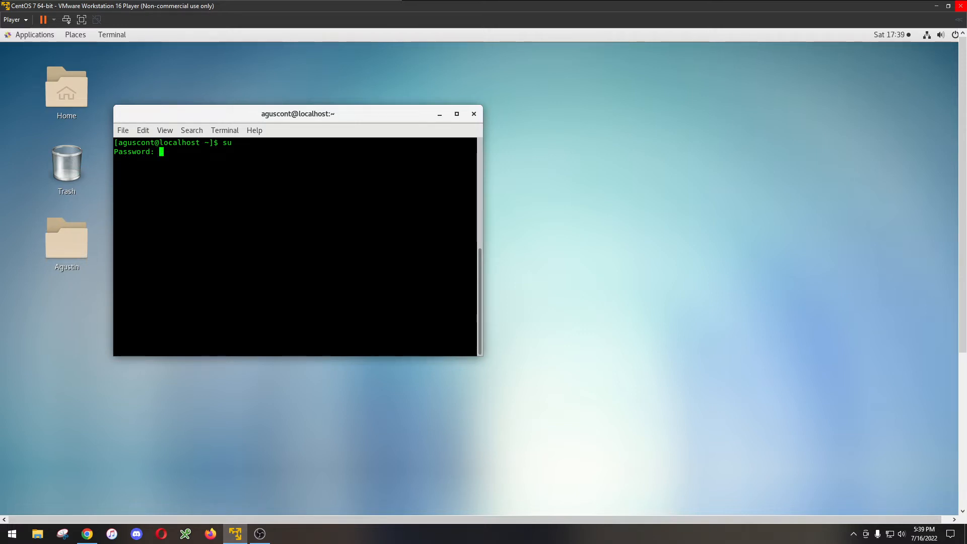
pyautogui.press('Enter')
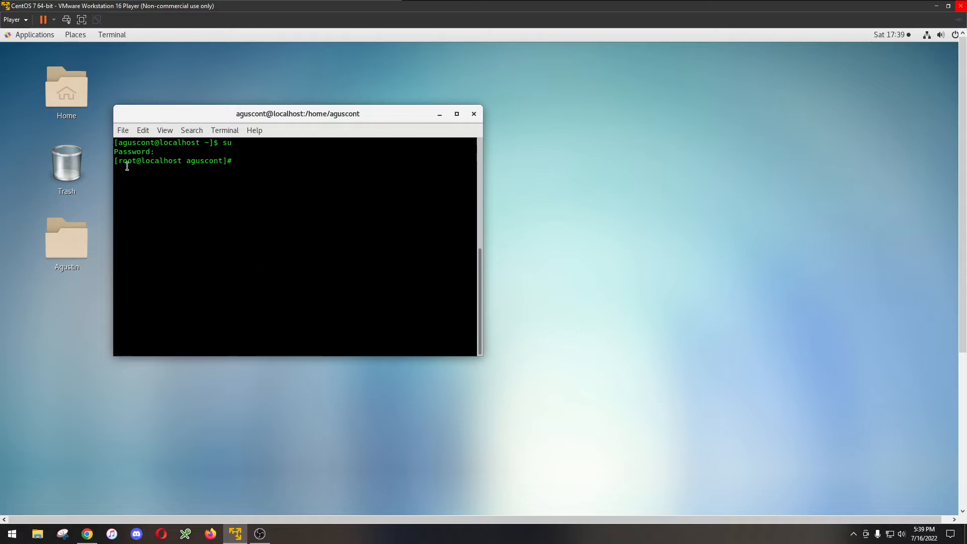
pyautogui.moveTo(259, 171)
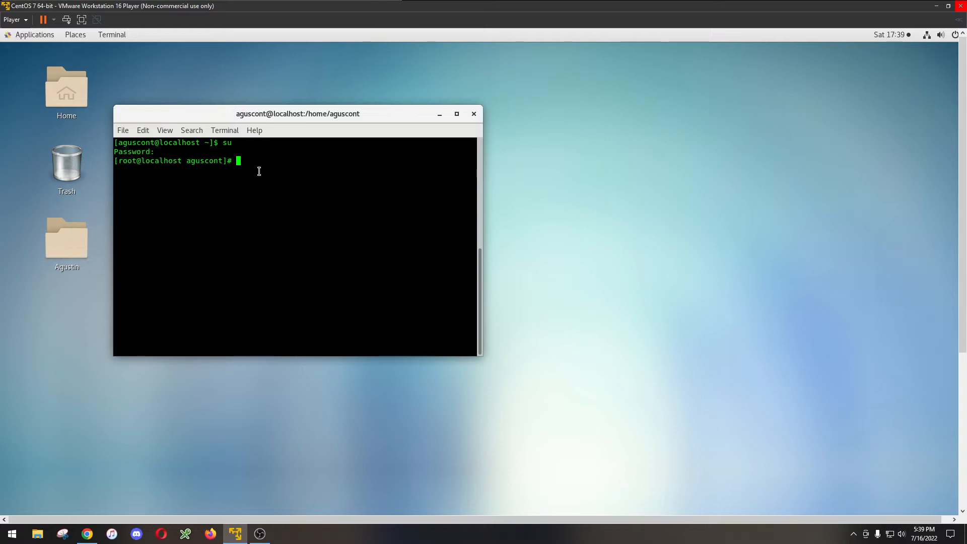
# Add aguscont to the wheel group with usermod -aG wheel aguscont
pyautogui.write('use')
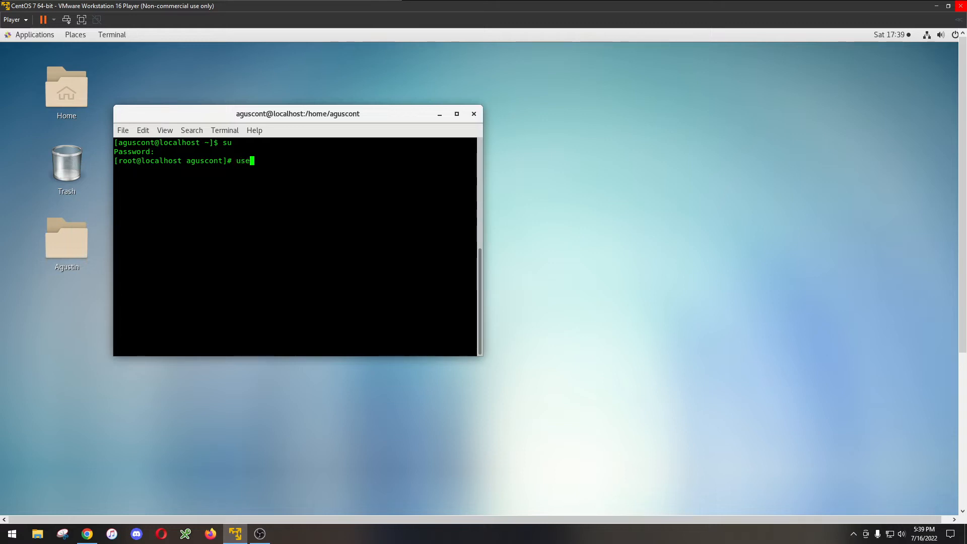
pyautogui.write('rmod -')
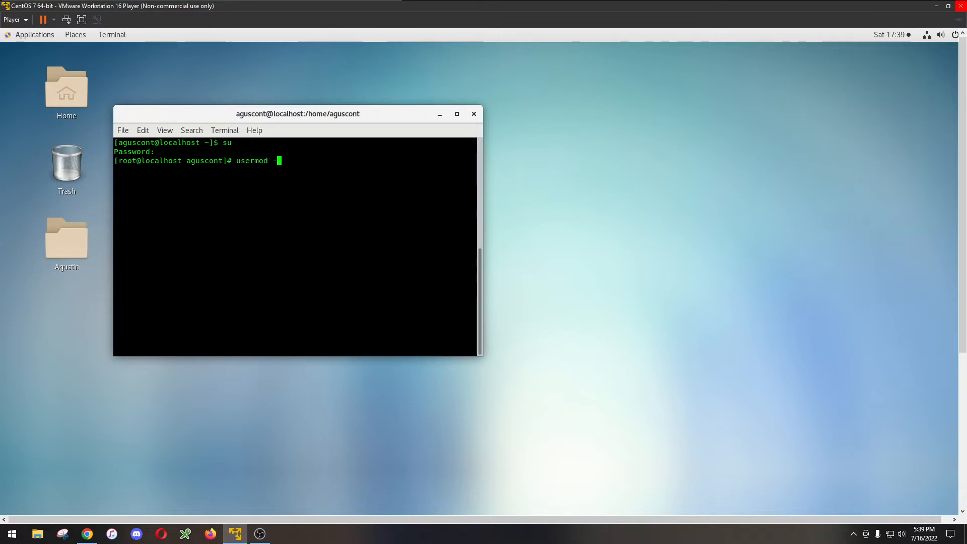
pyautogui.write('a')
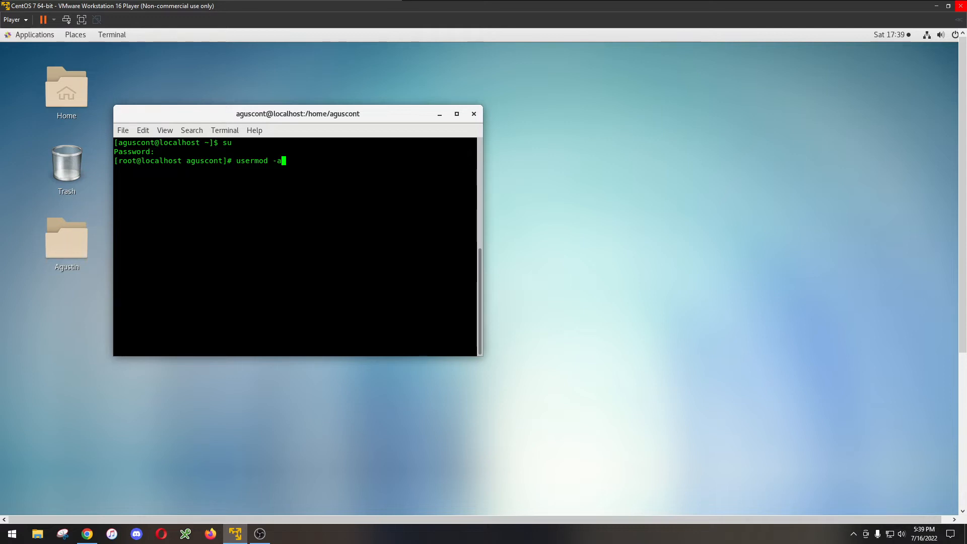
pyautogui.write('G')
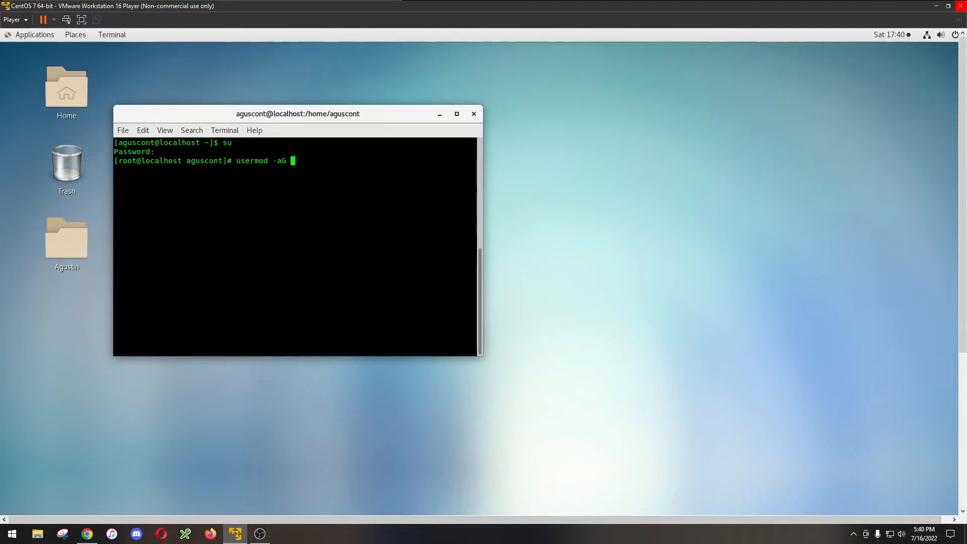
pyautogui.write('wheel')
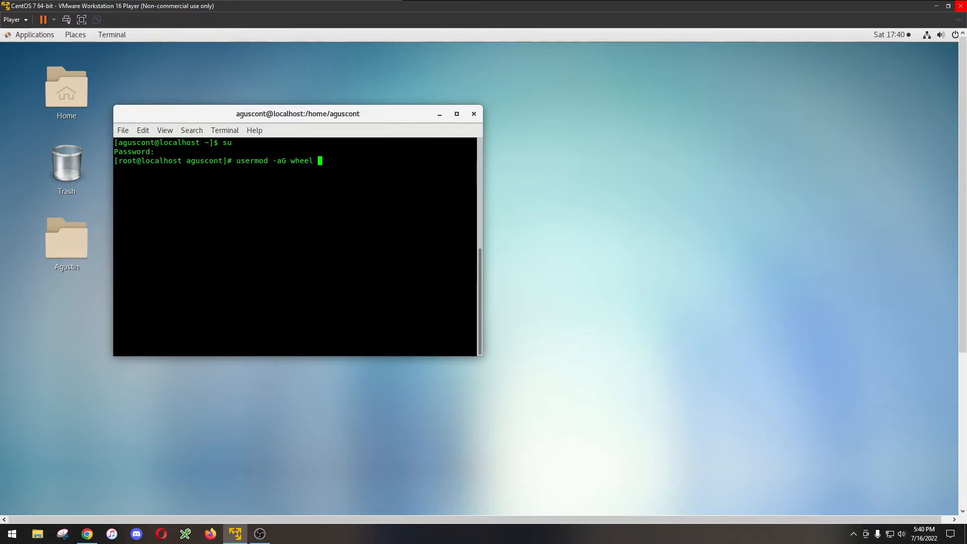
pyautogui.write('as')
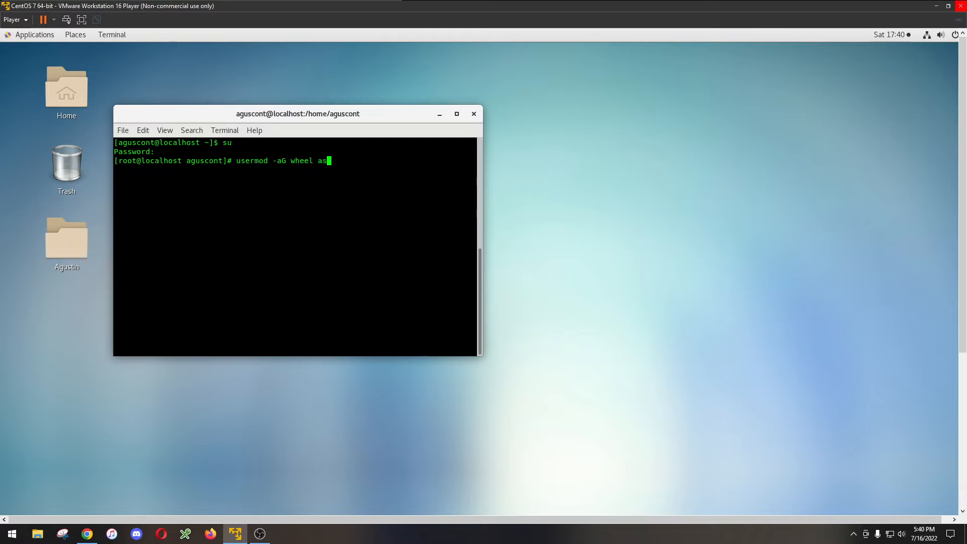
pyautogui.write('guscont')
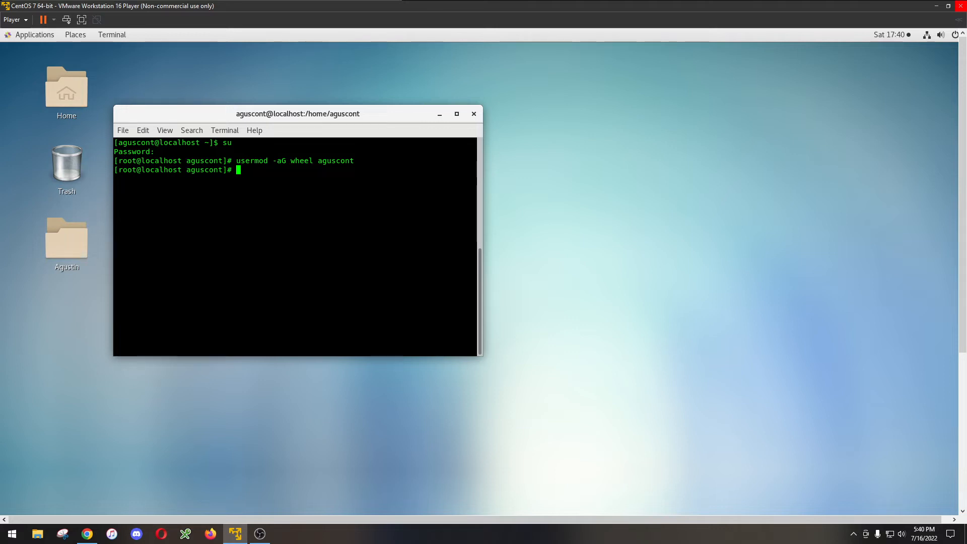
pyautogui.write('grep')
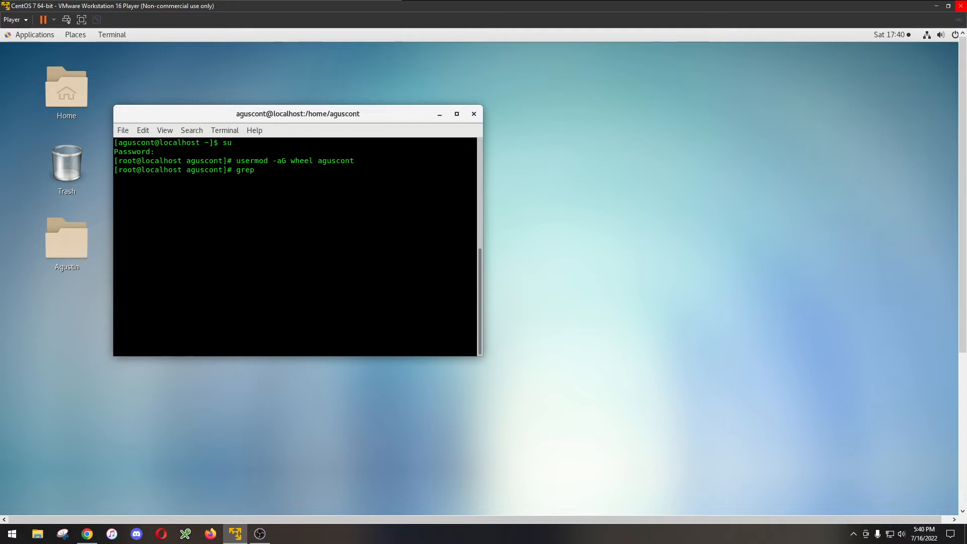
# Check with grep 'wheel' /etc/group that aguscont is now a wheel member
pyautogui.write("'wheel")
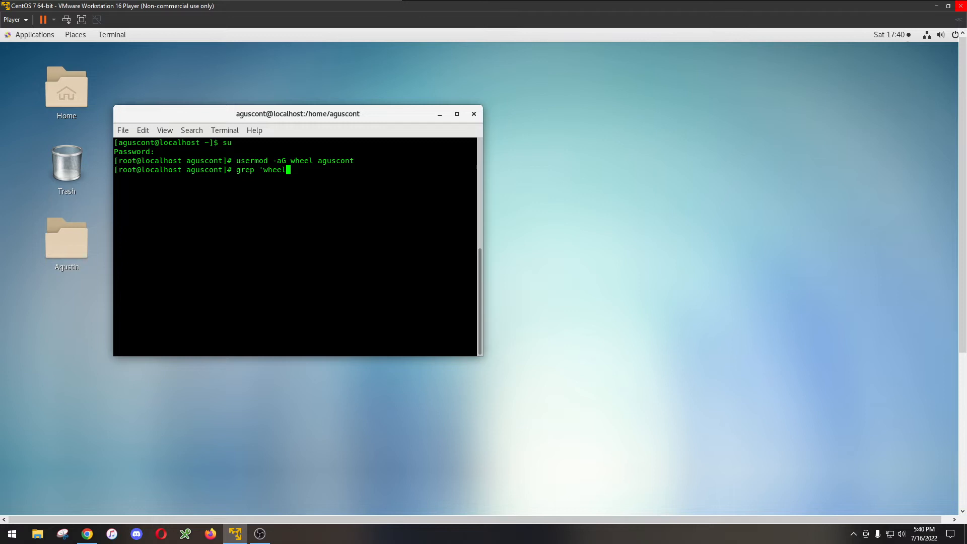
pyautogui.write("'")
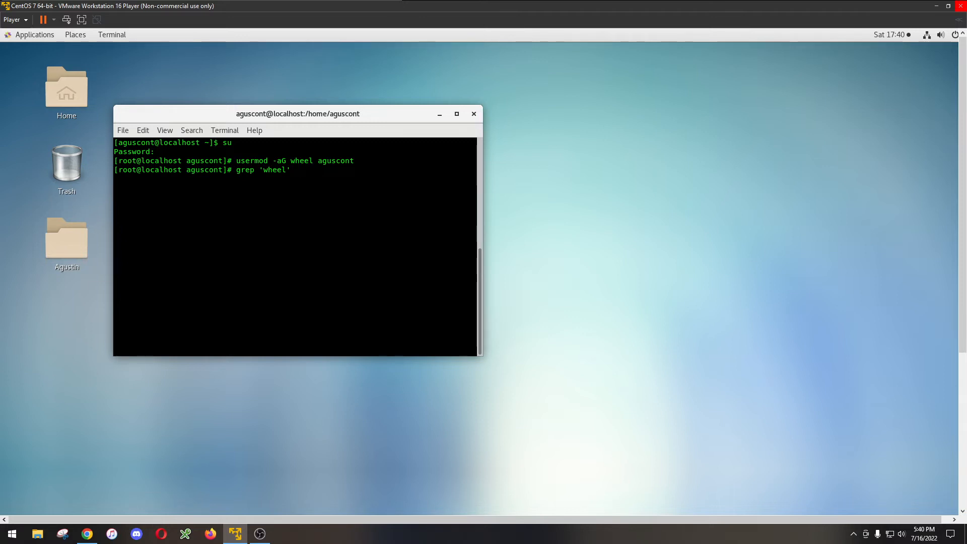
pyautogui.write('/etc')
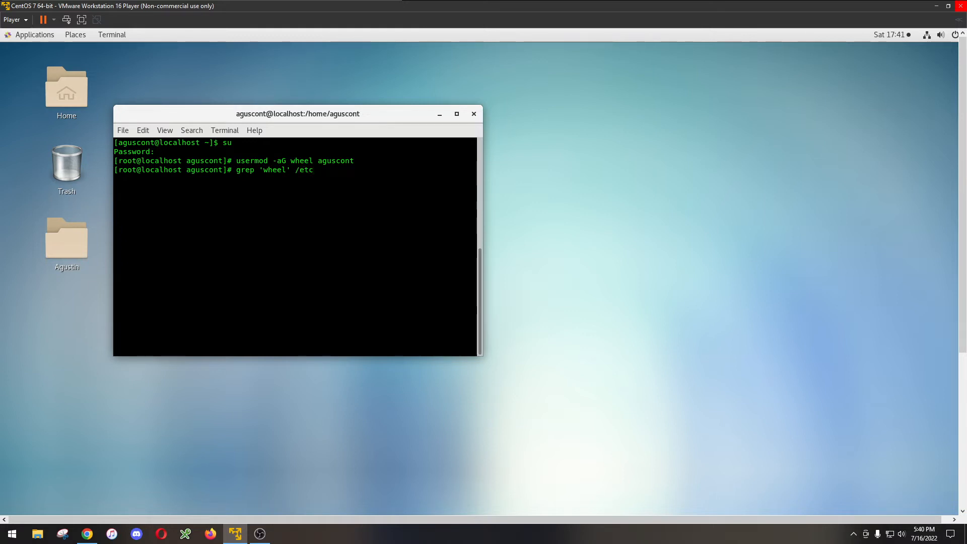
pyautogui.write('grto')
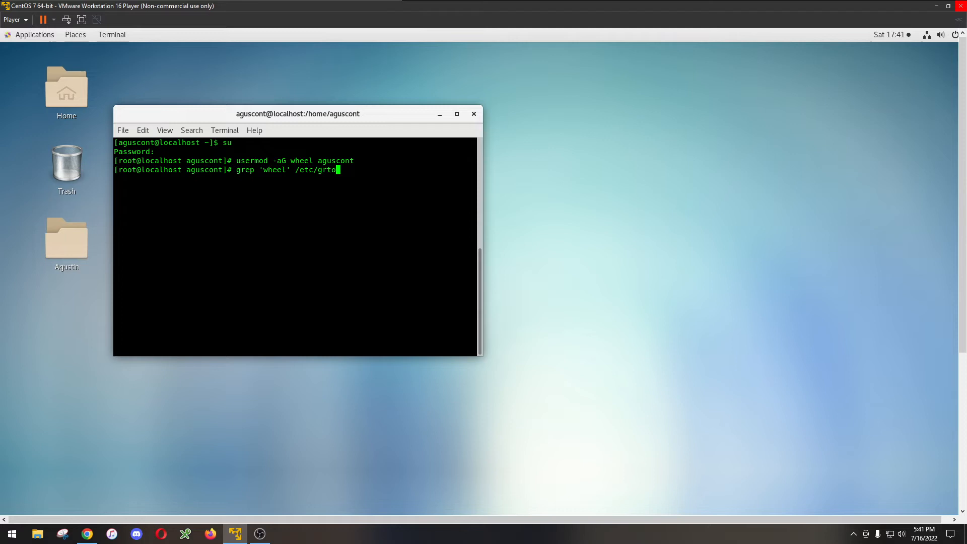
pyautogui.write('up')
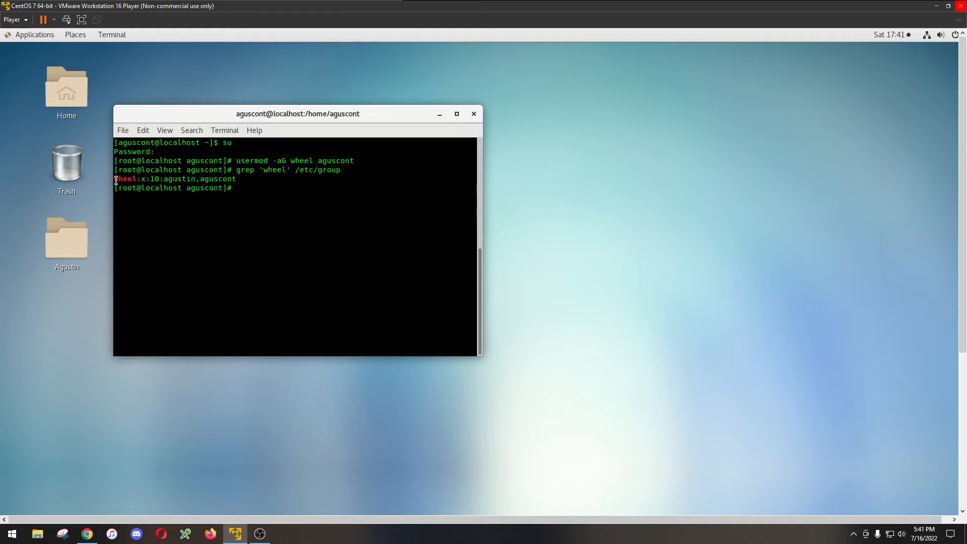
pyautogui.doubleClick(124, 179)
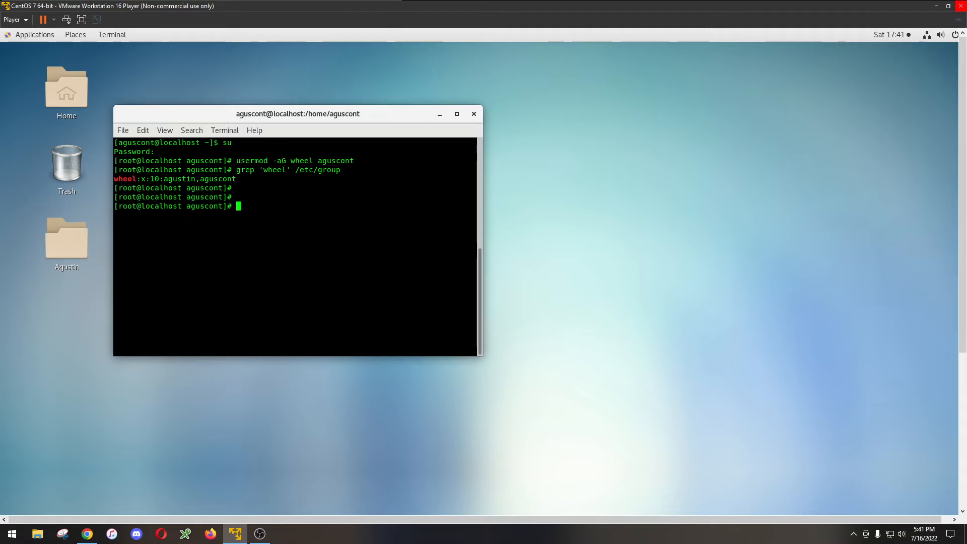
# Remove aguscont from wheel with gpasswd -d aguscont wheel and recheck /etc/group
pyautogui.write('g')
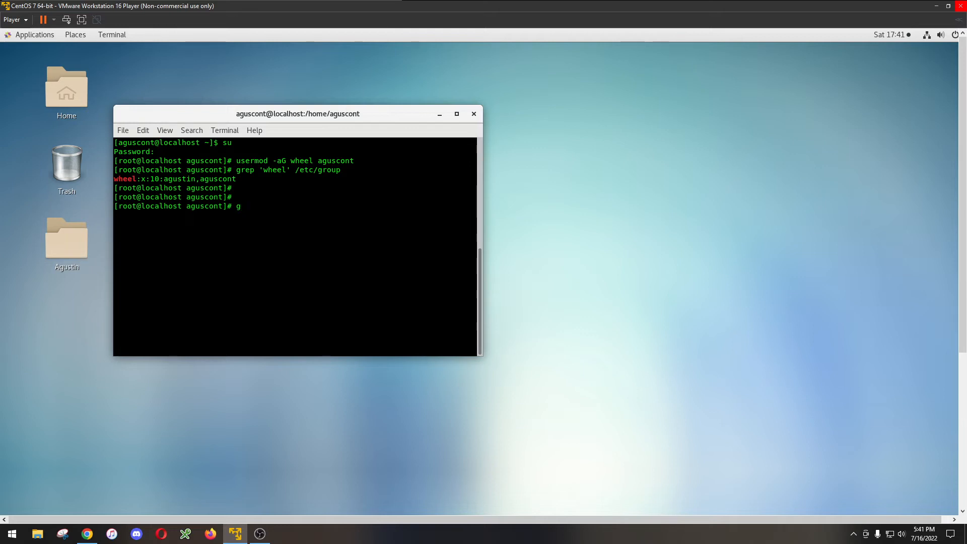
pyautogui.write('pass')
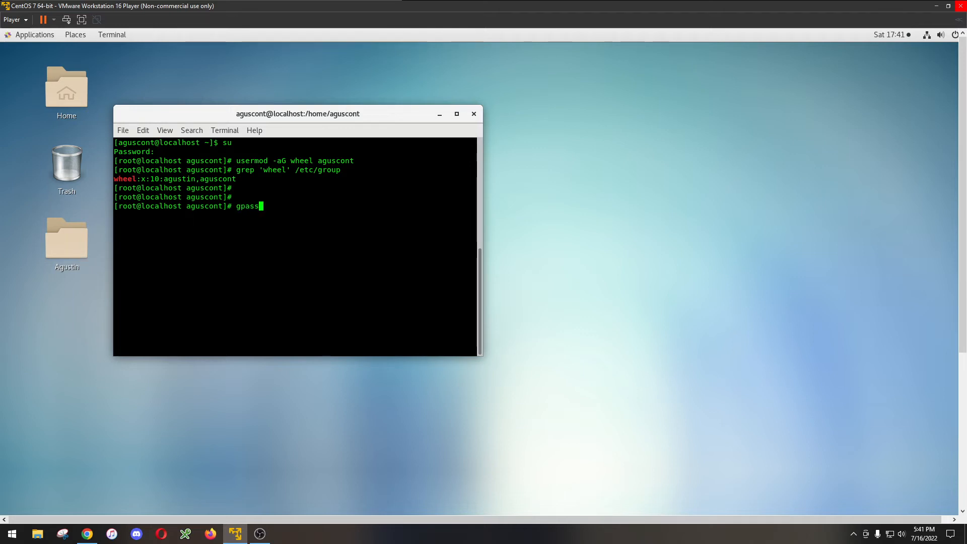
pyautogui.write('wd -d')
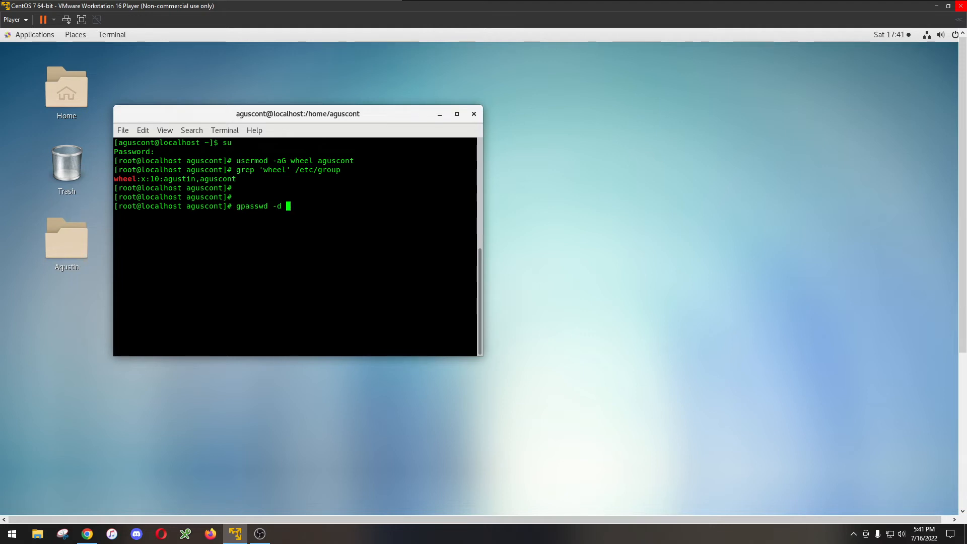
pyautogui.write('aguscont')
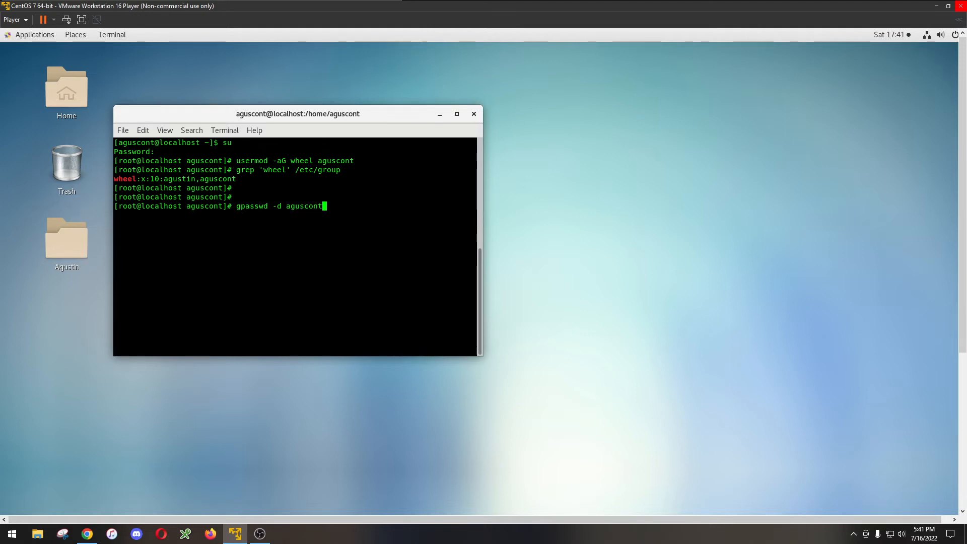
pyautogui.write('w')
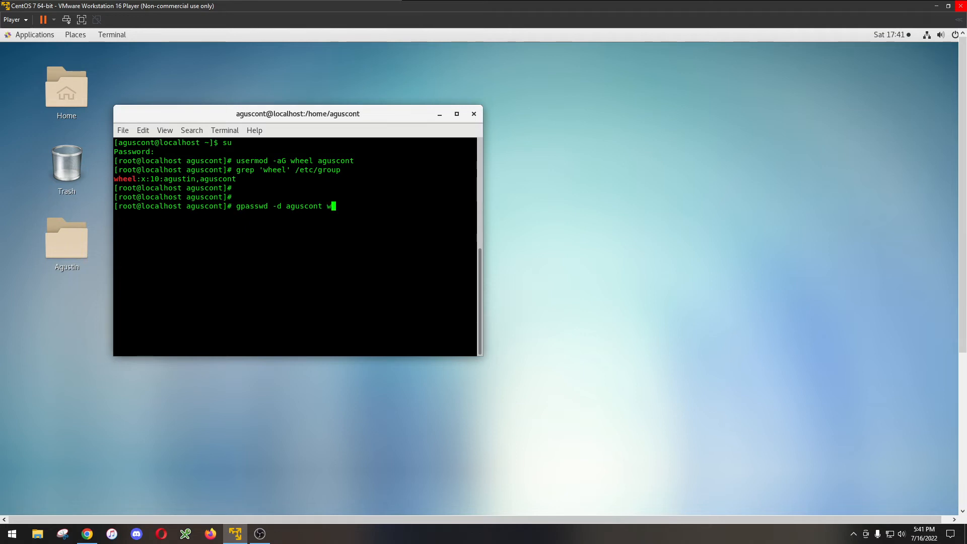
pyautogui.press('Return')
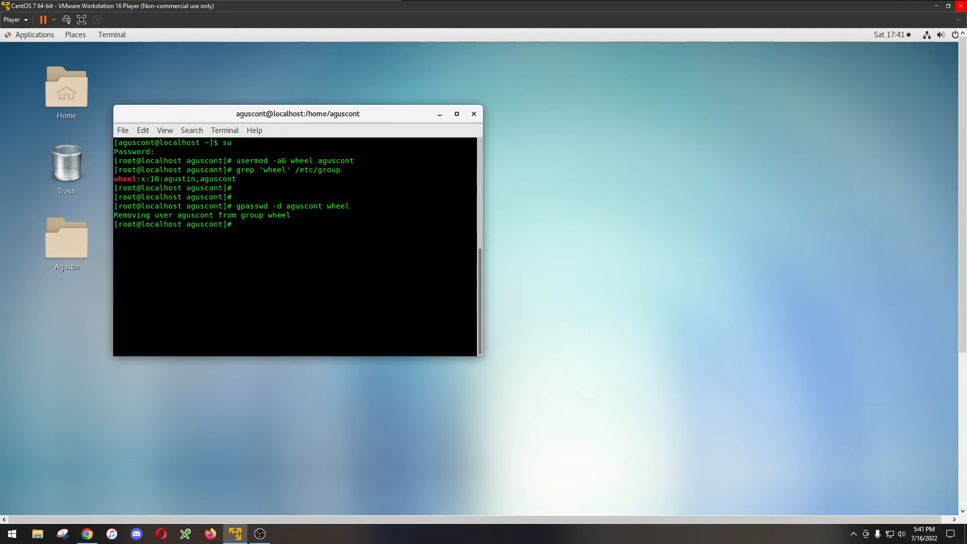
pyautogui.write("grep 'wheel' /etc/group")
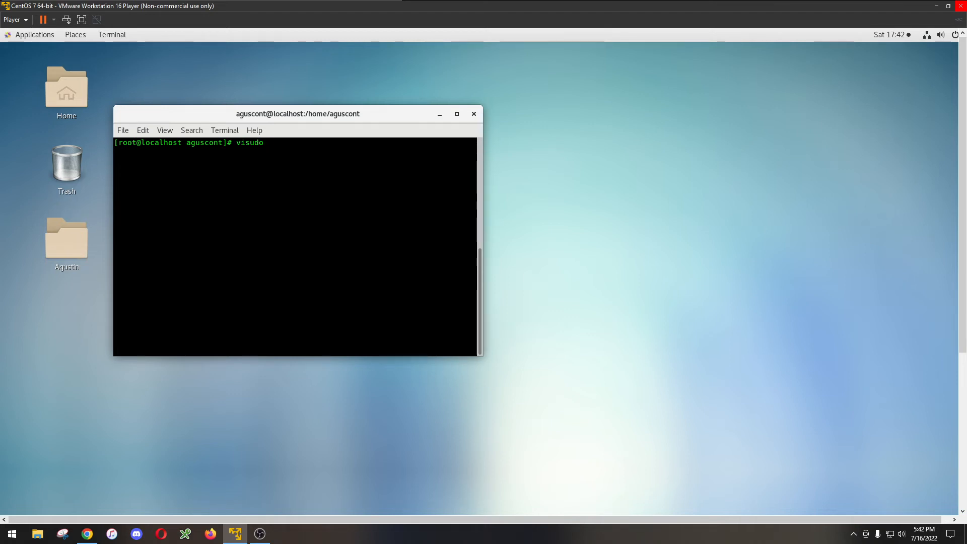
# Launch visudo and scroll past the Host, User and Command Aliases to Defaults
pyautogui.press('Return')
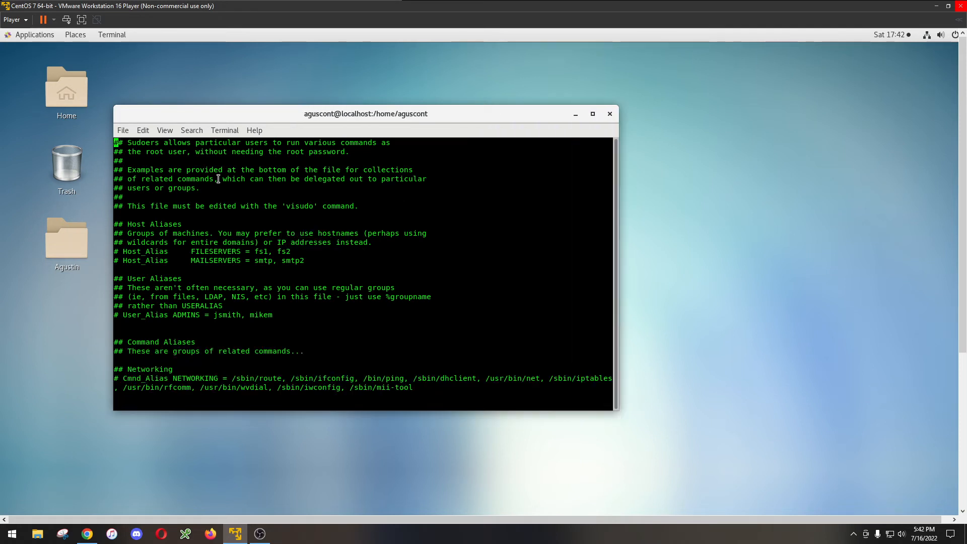
pyautogui.moveTo(169, 207)
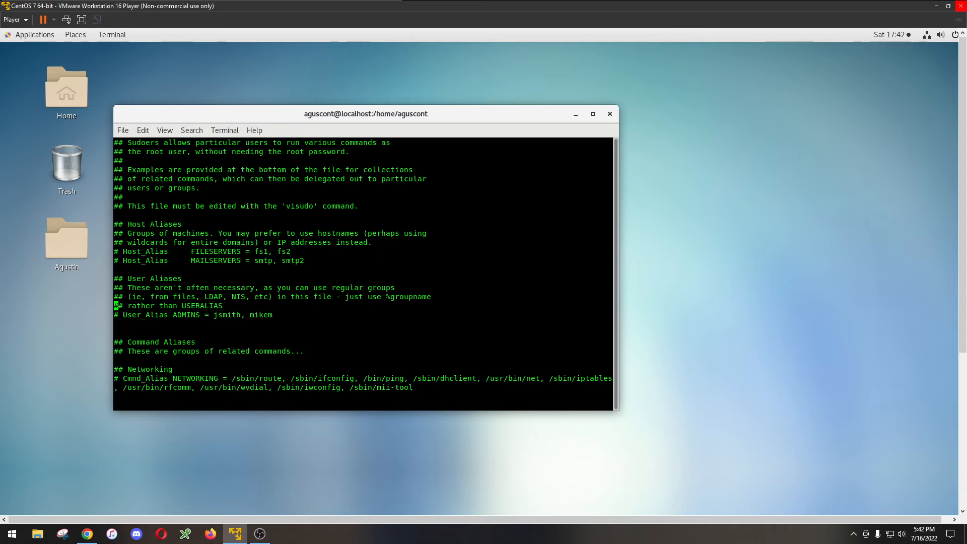
pyautogui.scroll(-3)
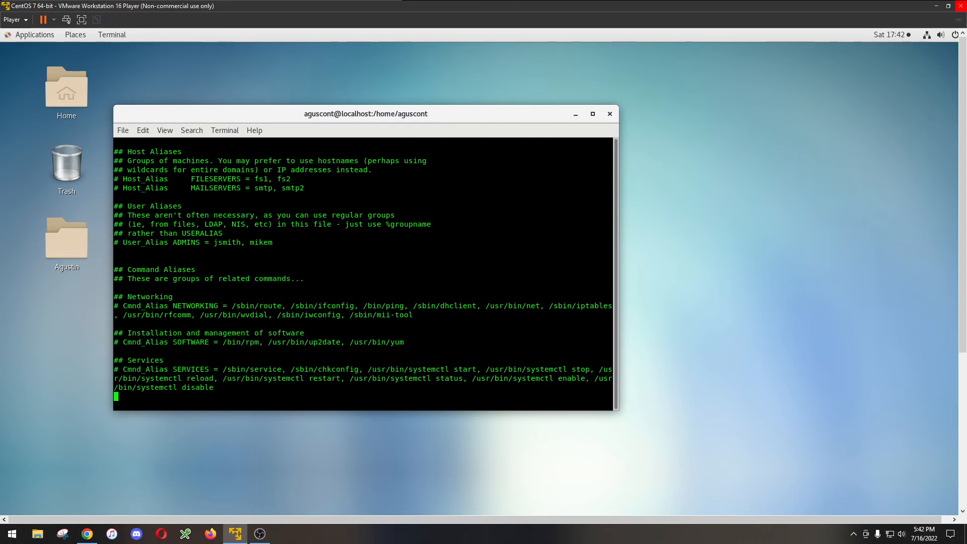
pyautogui.scroll(-3)
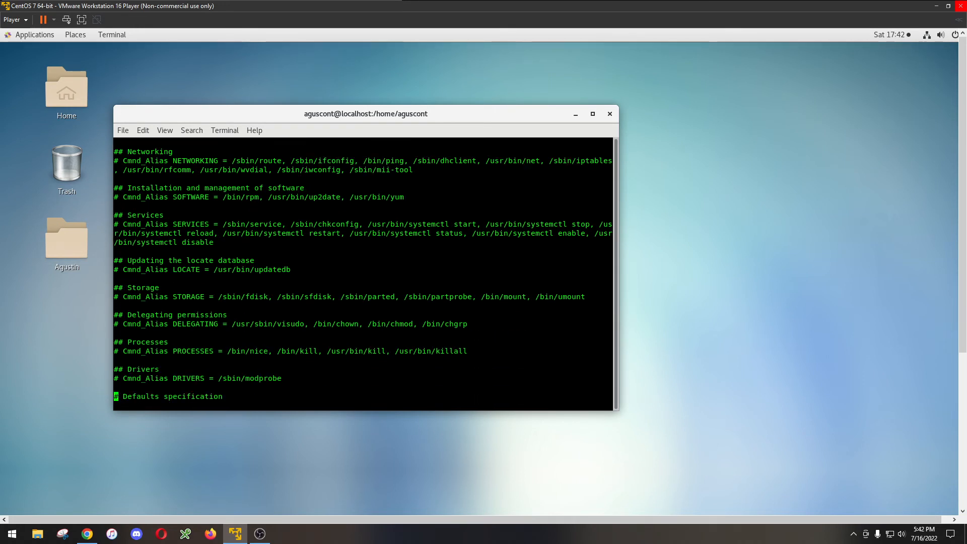
pyautogui.scroll(-3)
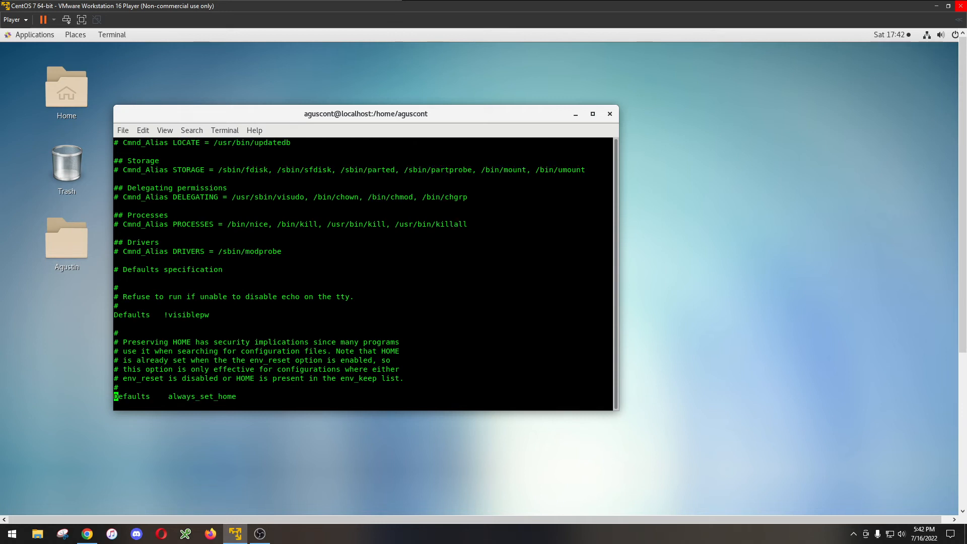
pyautogui.scroll(-3)
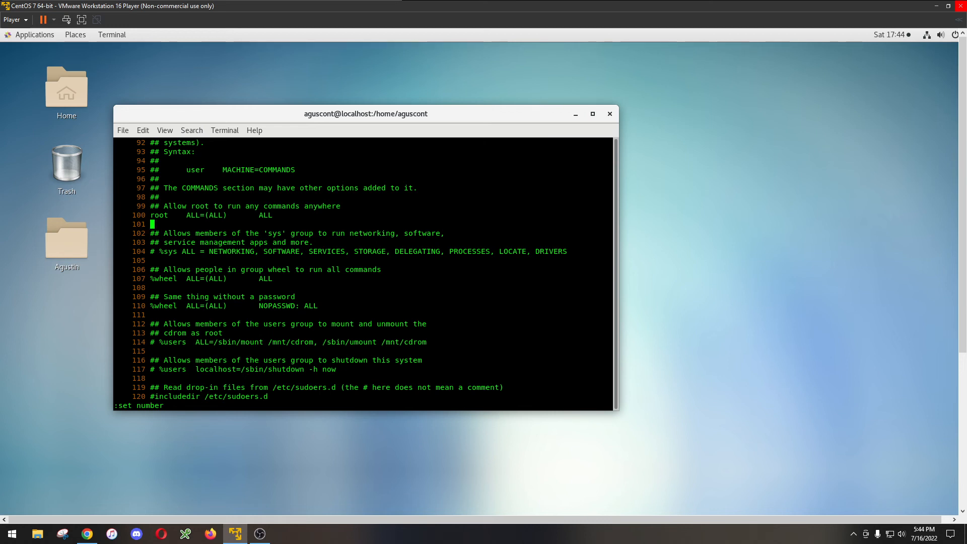
# Enter insert mode on a new line below root's ALL=(ALL) ALL rule
pyautogui.press('i')
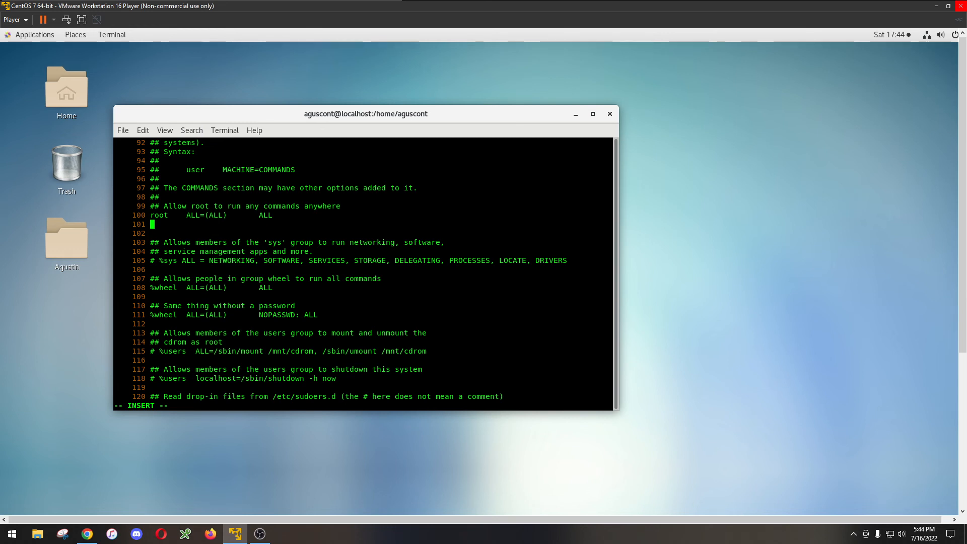
# Type the rule 'aguscont ALL=(ALL) ALL' below root's rule and exit insert mode
pyautogui.write('agusc')
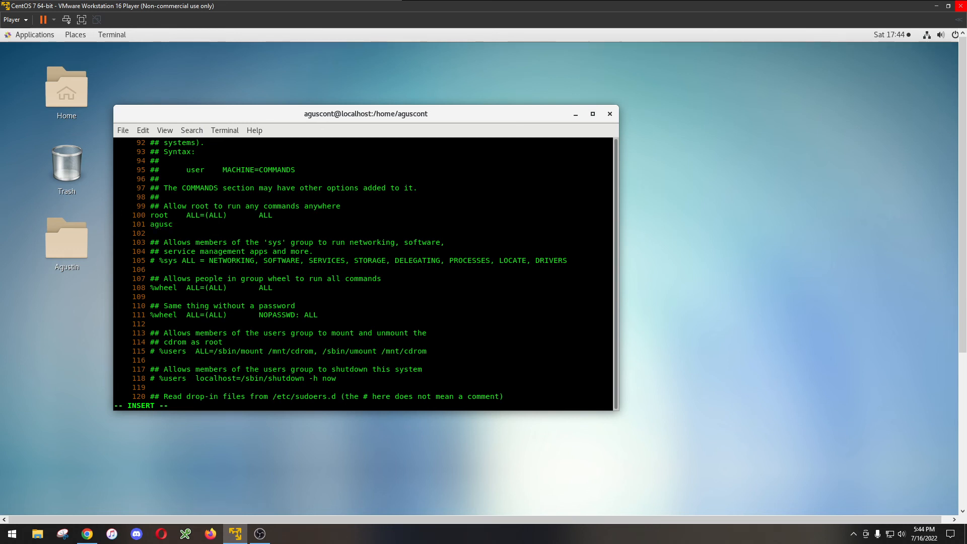
pyautogui.write('ont ALL=(')
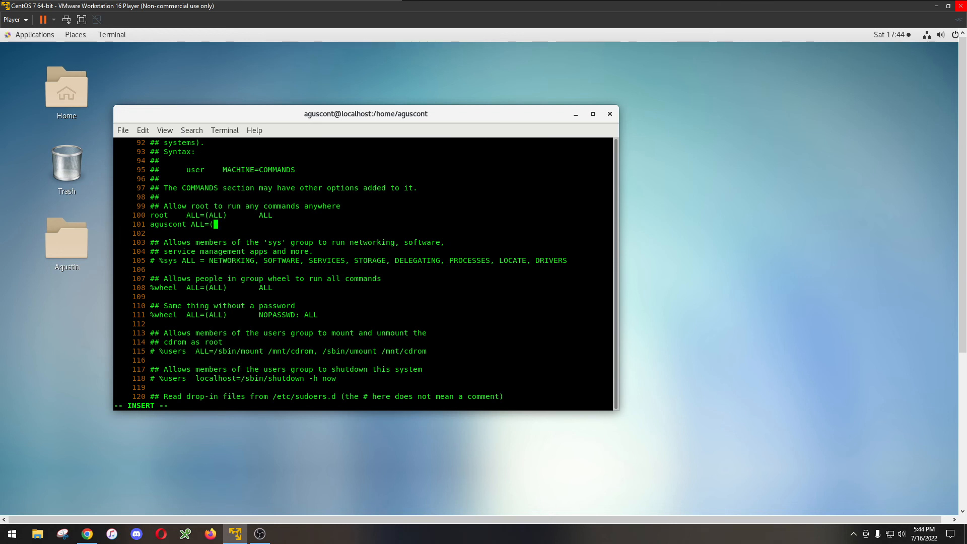
pyautogui.write('ALL=')
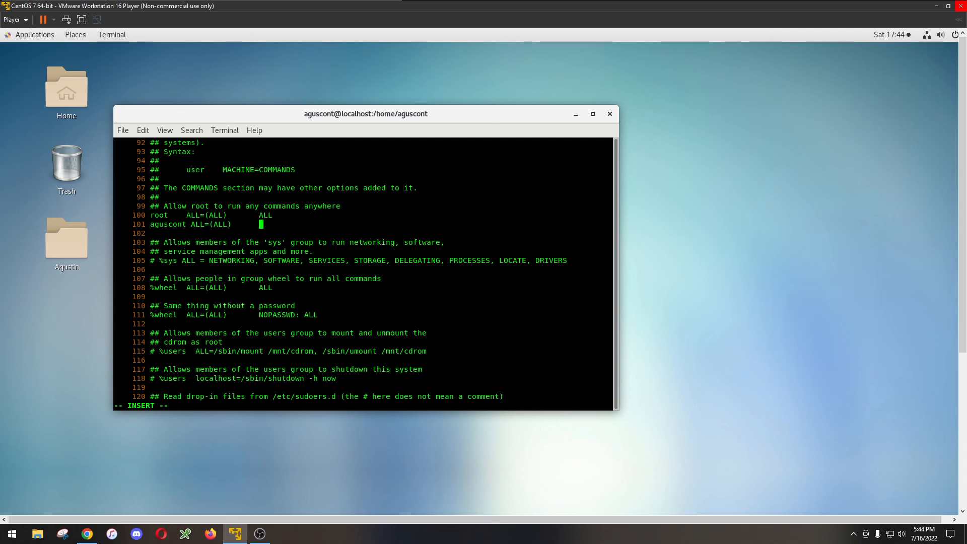
pyautogui.write('ALL')
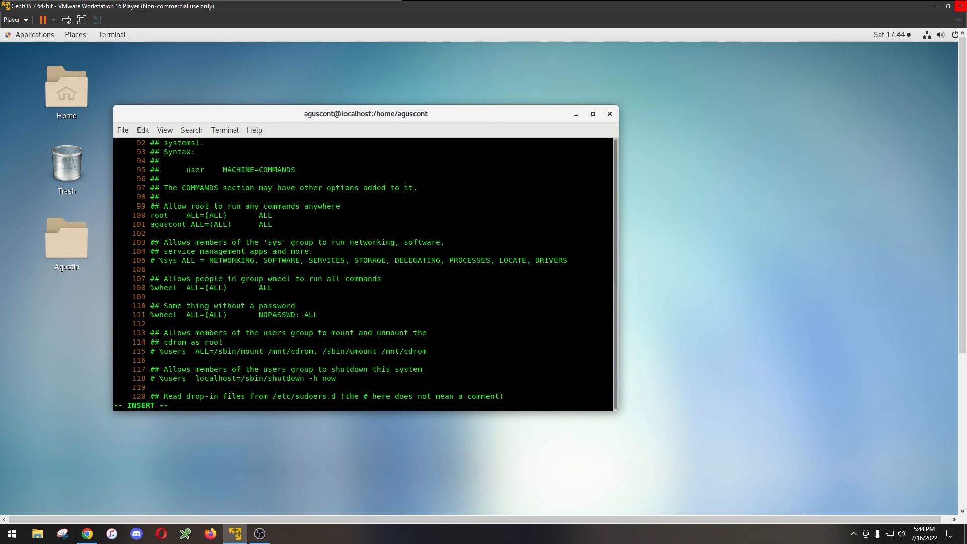
pyautogui.press('Escape')
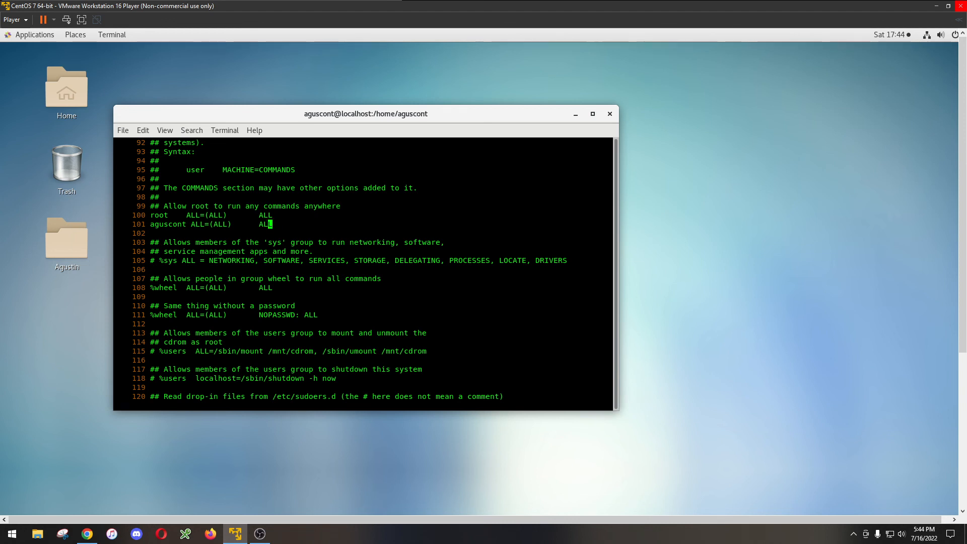
# Save the sudoers changes and quit visudo with :wq
pyautogui.press('Escape')
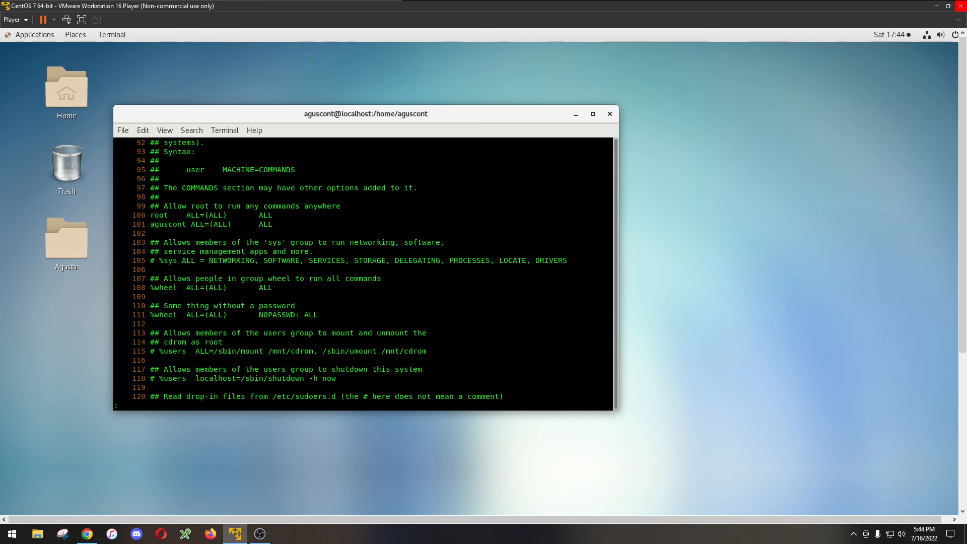
pyautogui.write('wq')
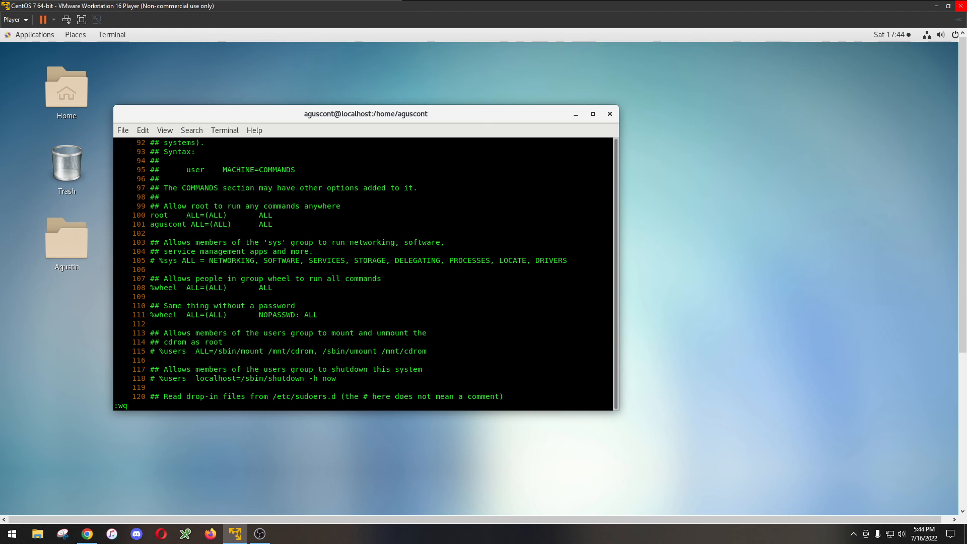
pyautogui.press('BackSpace')
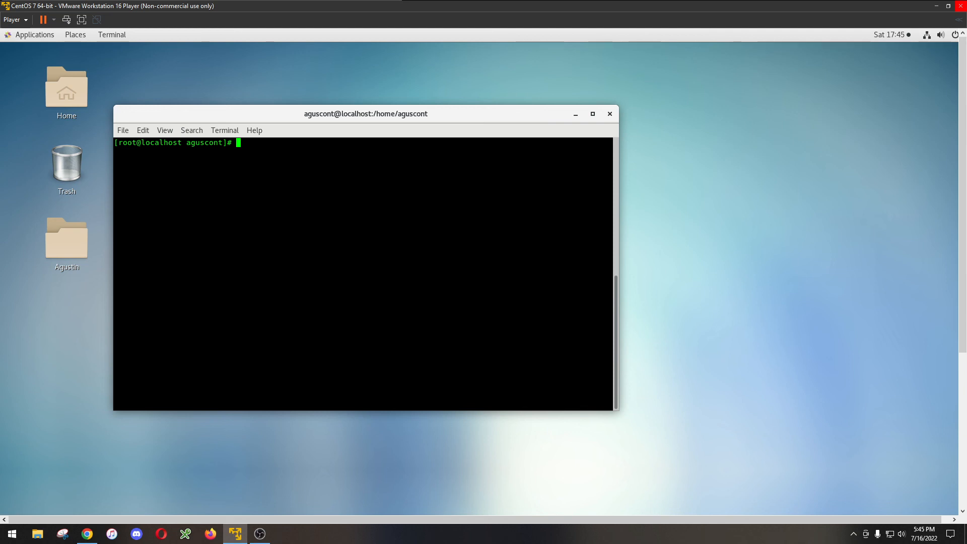
# Exit the root shell and run sudo whoami as aguscont, reaching its password prompt
pyautogui.write('s')
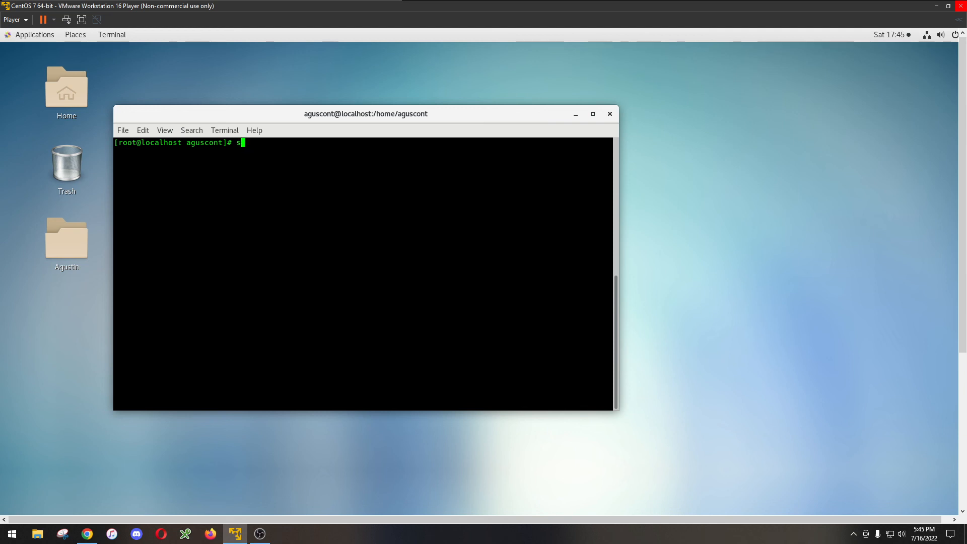
pyautogui.write('exit')
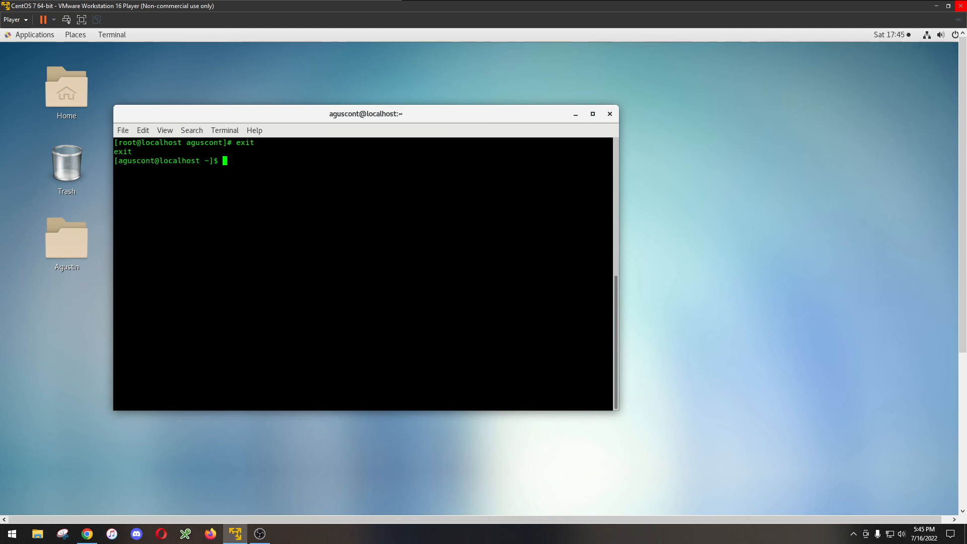
pyautogui.write('sudo')
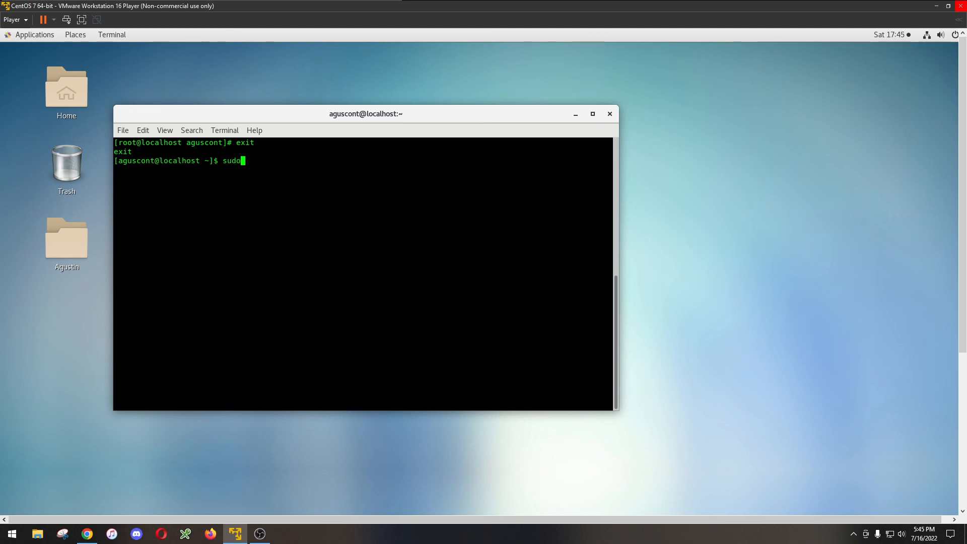
pyautogui.write('whoami')
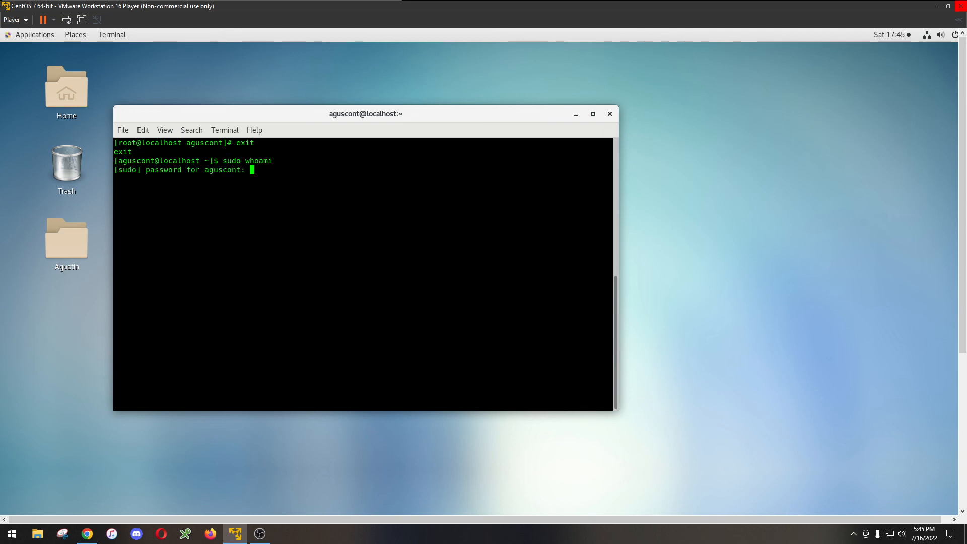